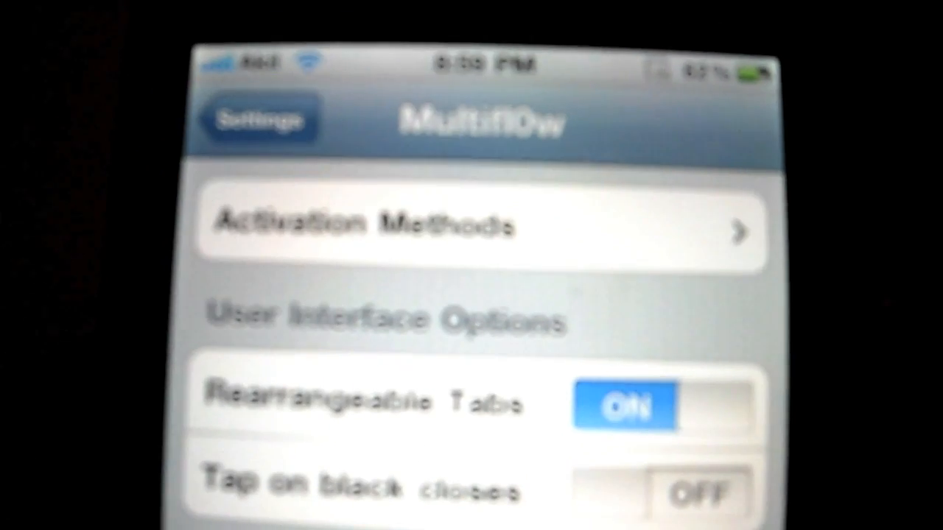
scroll("down", 3)
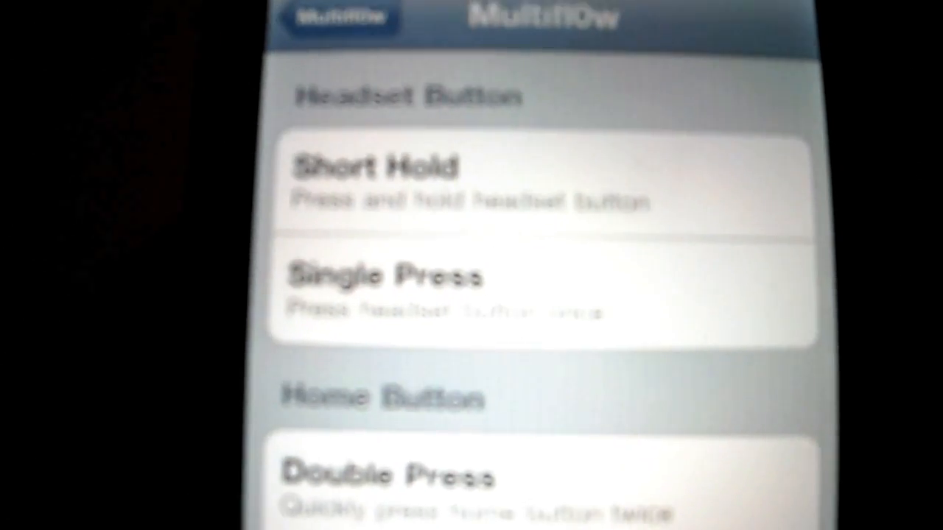
scroll("down", 3)
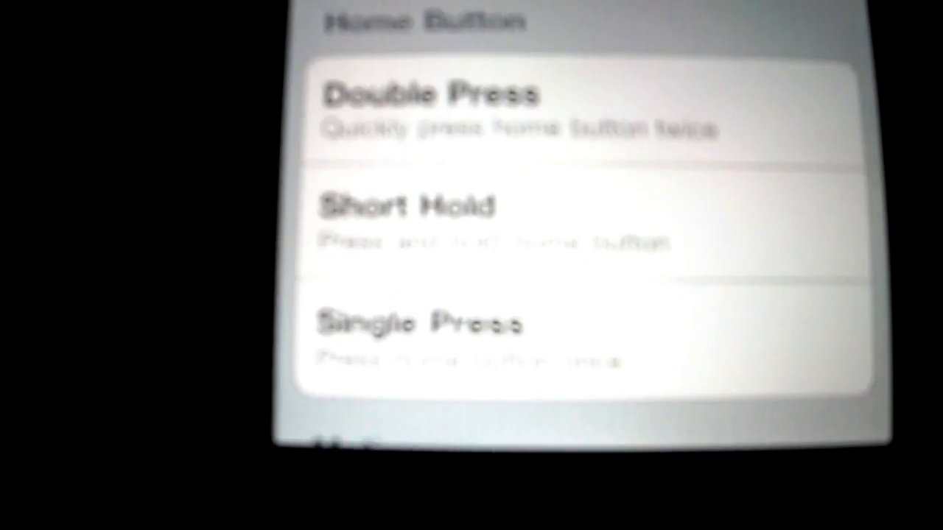